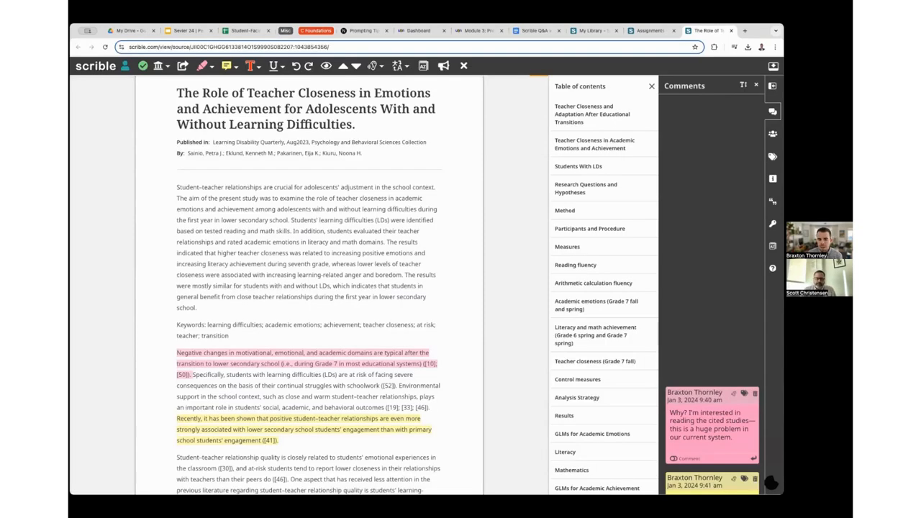
pyautogui.moveTo(262, 178)
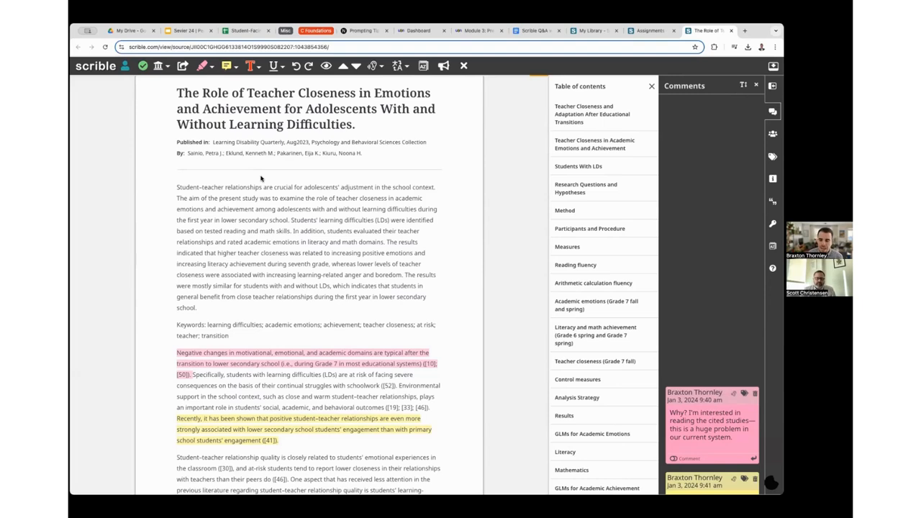
pyautogui.moveTo(226, 118)
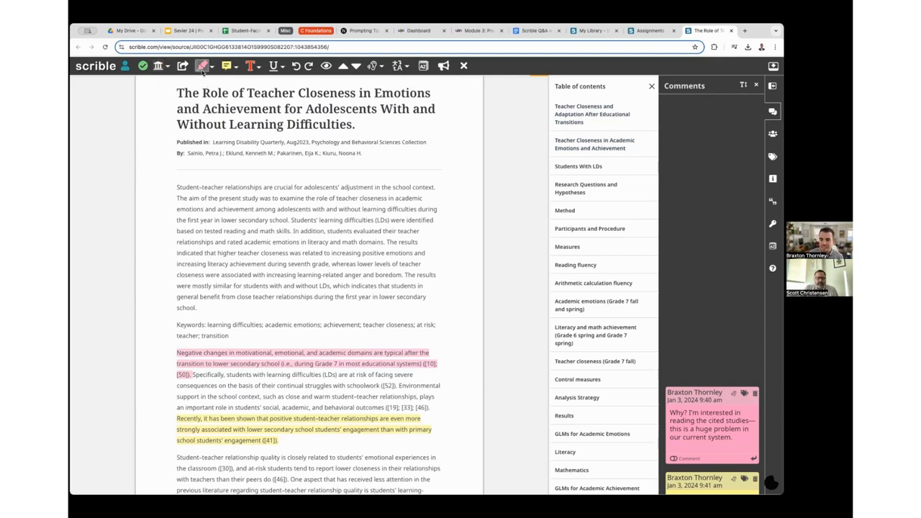
# - Copy the article's short permalink from the Share Permalink window, then close the window
pyautogui.click(226, 66)
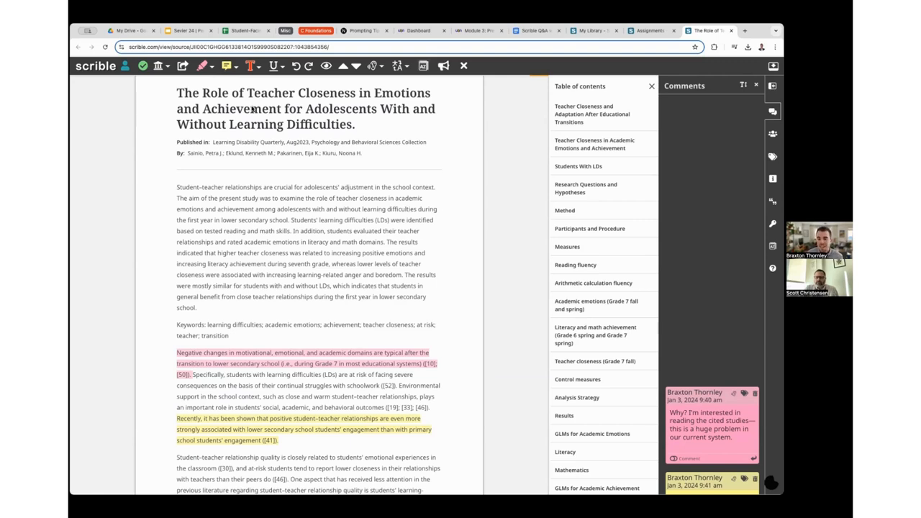
pyautogui.click(183, 65)
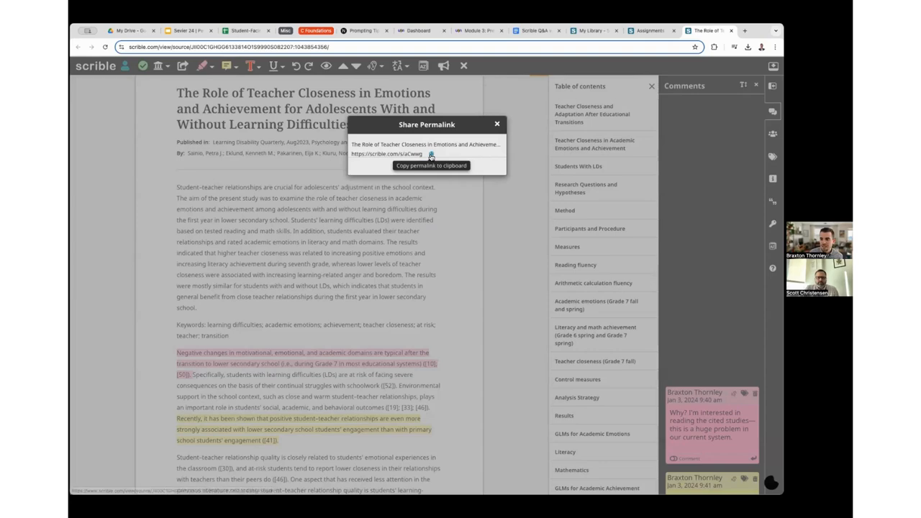
pyautogui.click(431, 155)
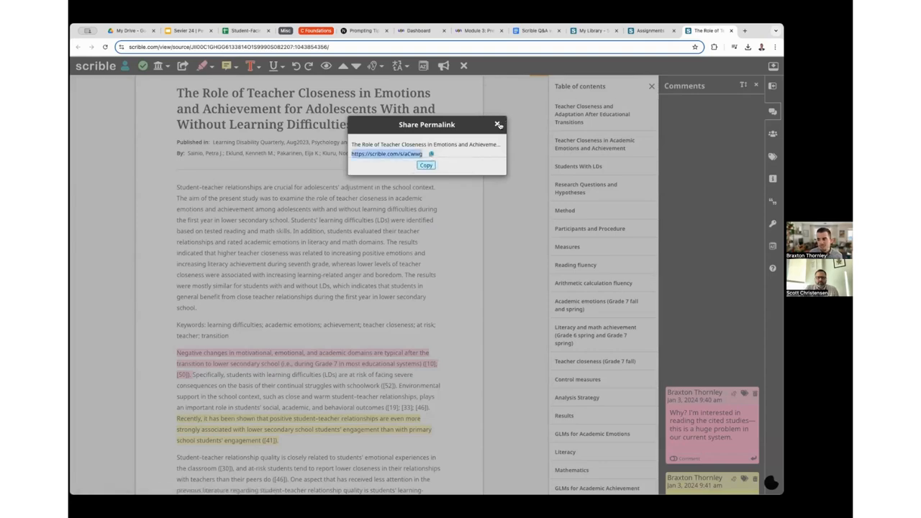
pyautogui.click(498, 124)
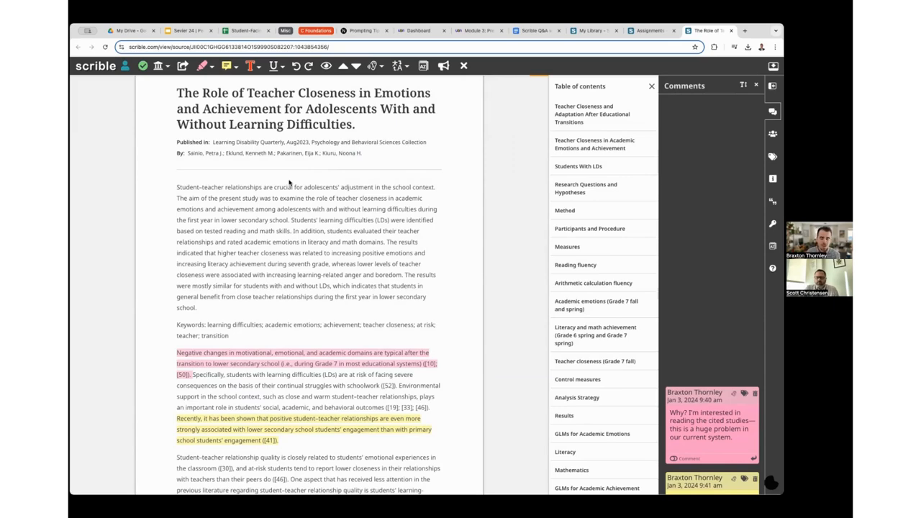
pyautogui.moveTo(160, 99)
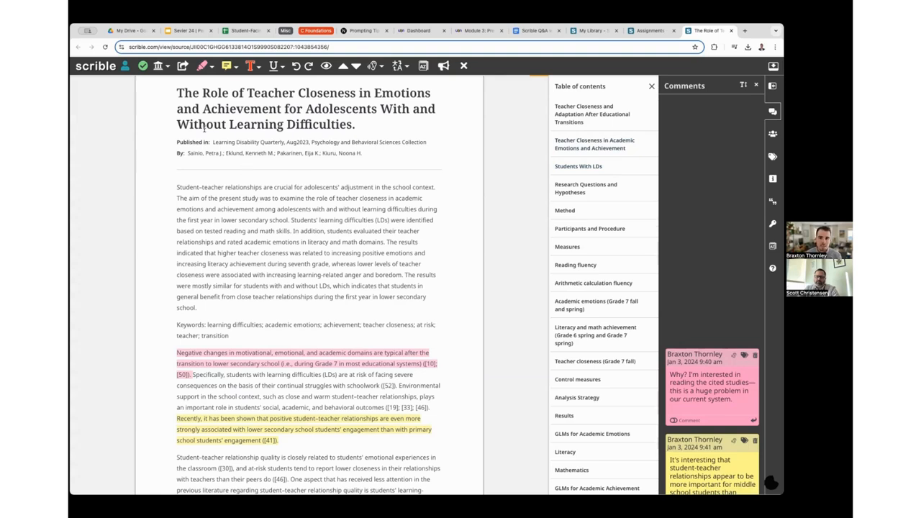
pyautogui.click(183, 65)
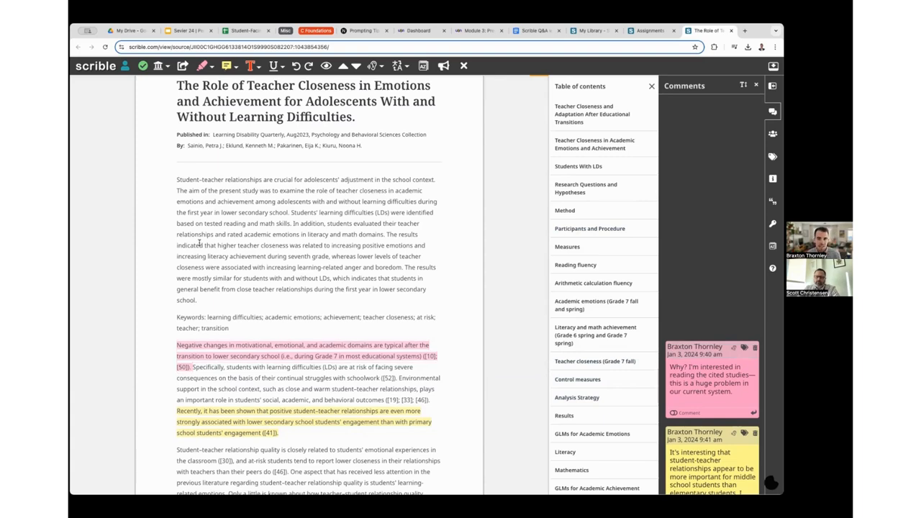
pyautogui.moveTo(199, 245)
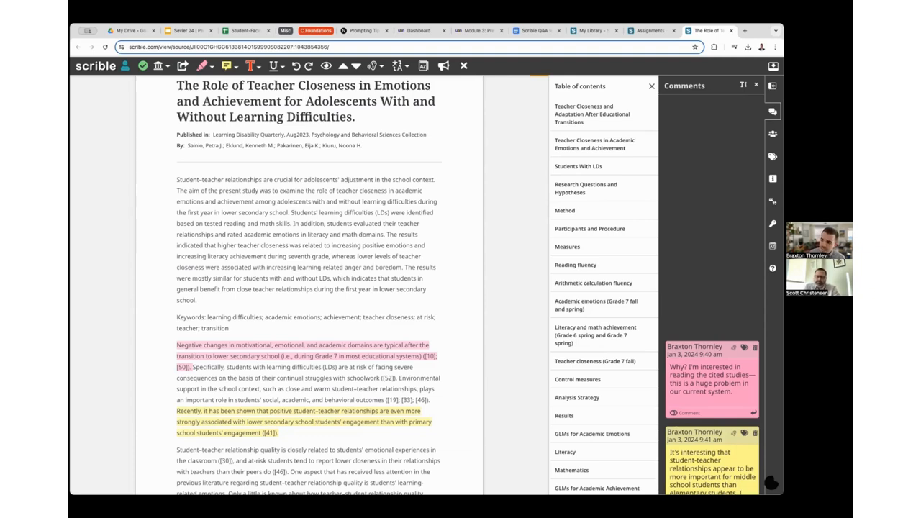
# - Switch the right sidebar from comments to the Tags panel
pyautogui.click(772, 156)
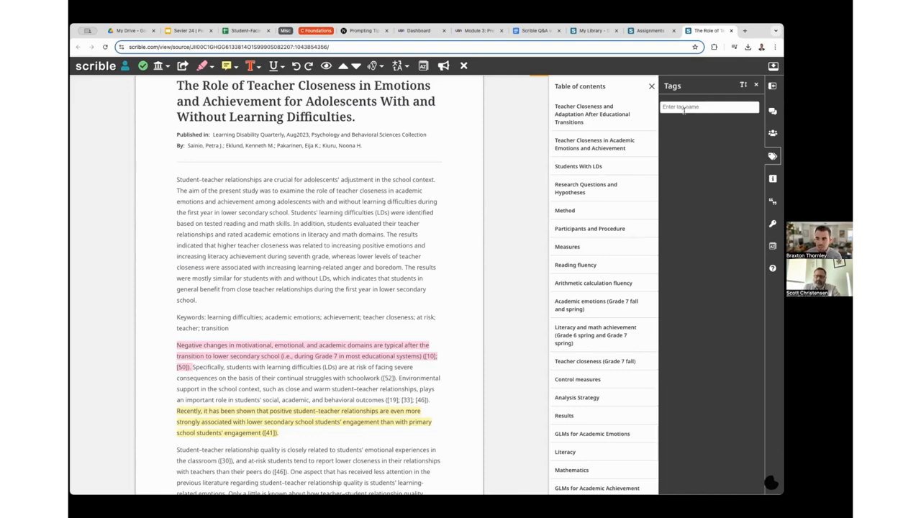
# - Add the tag 'Direct Quote' to the annotated article
pyautogui.click(708, 107)
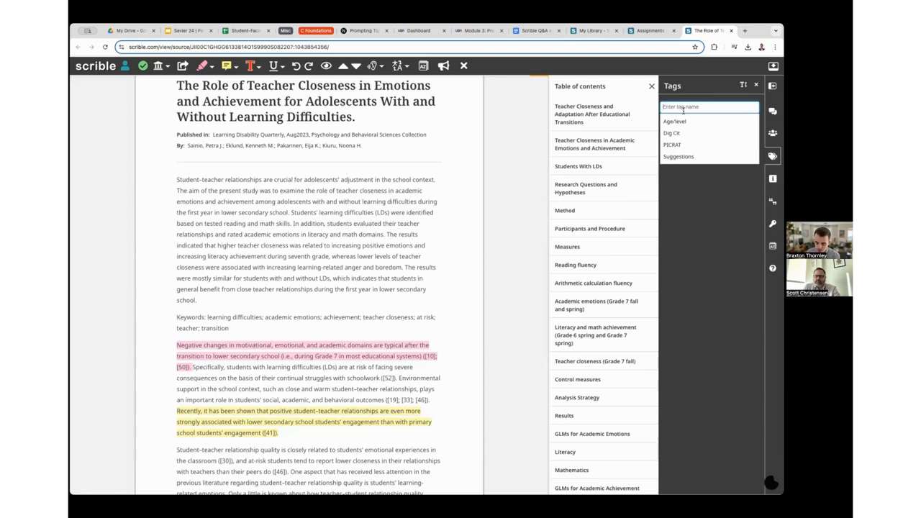
pyautogui.write('Direct Quote')
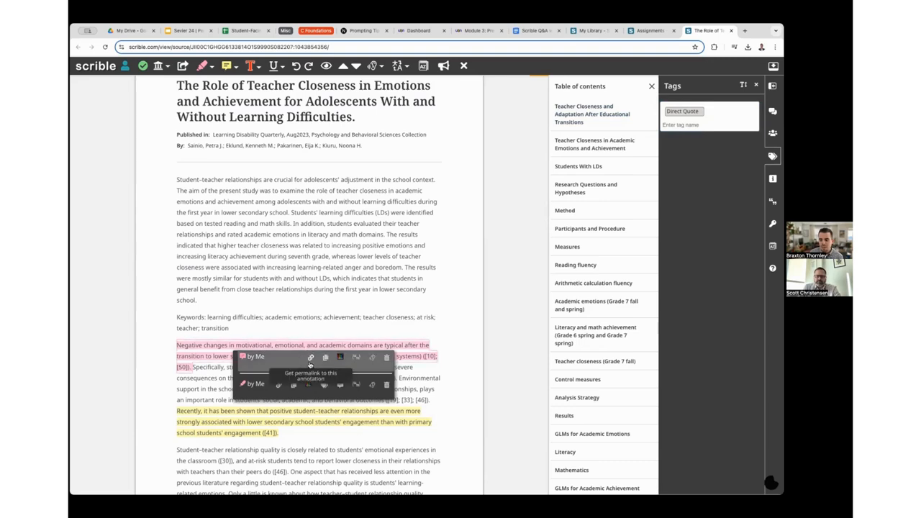
pyautogui.moveTo(323, 383)
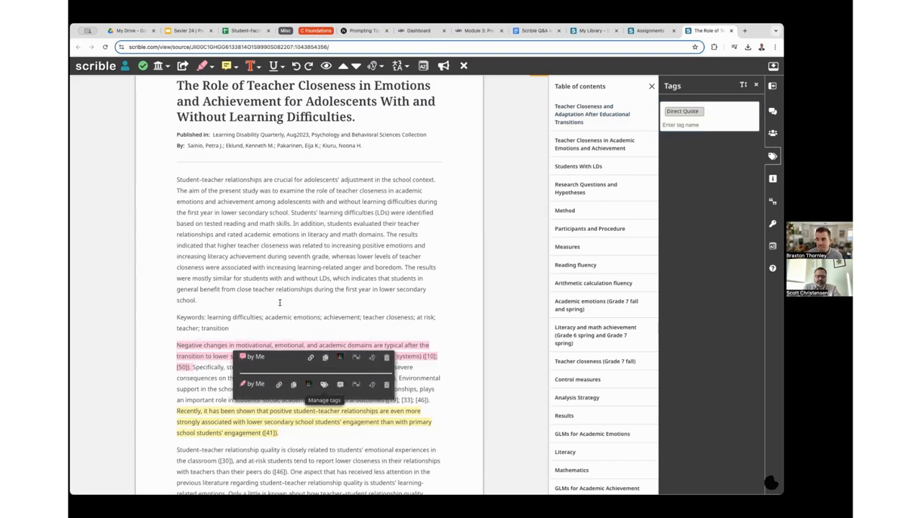
pyautogui.moveTo(590, 30)
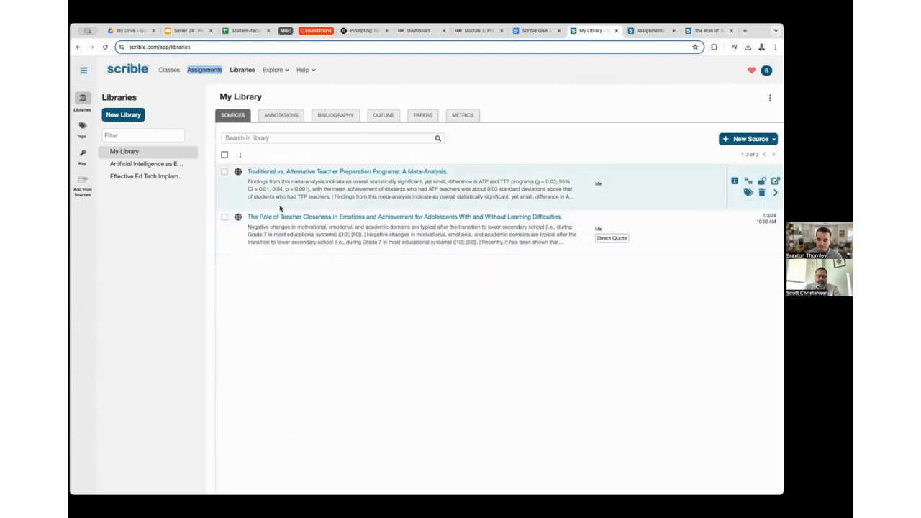
# - Open, then dismiss, the library search dropdown of source-type and tag filters
pyautogui.click(327, 137)
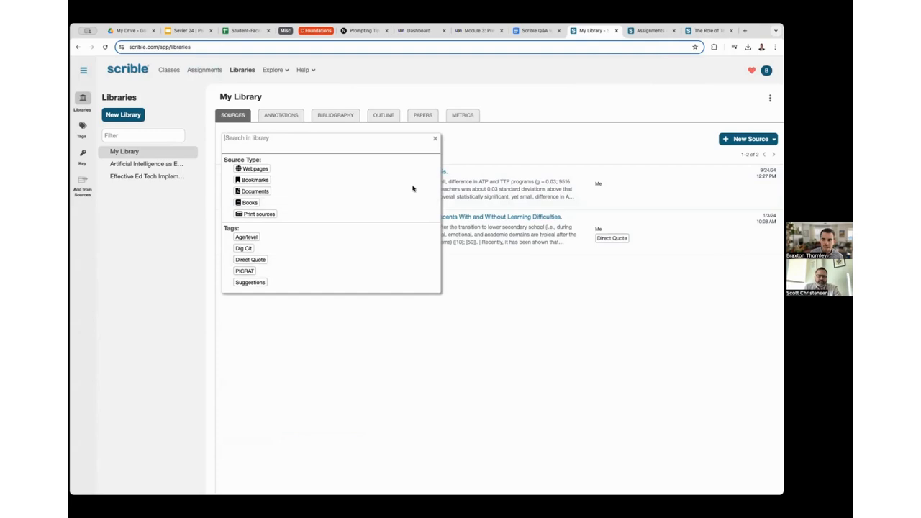
pyautogui.moveTo(466, 157)
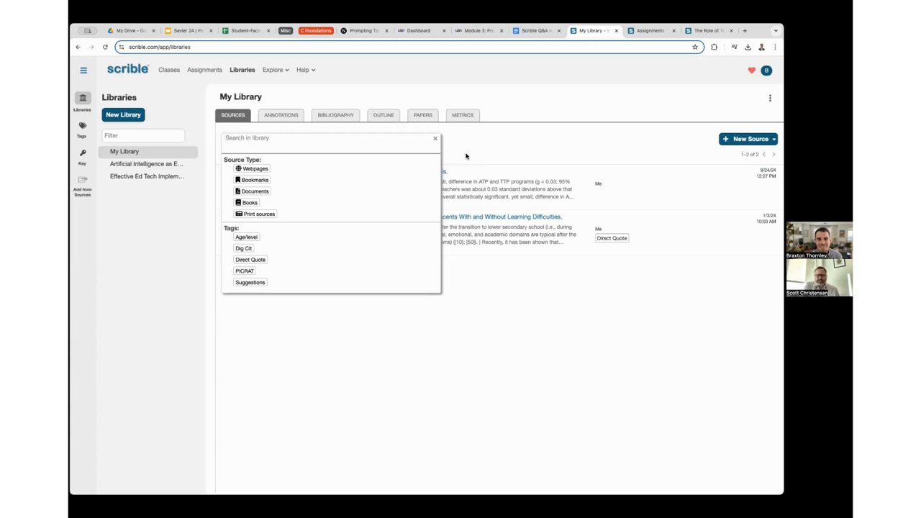
pyautogui.click(328, 138)
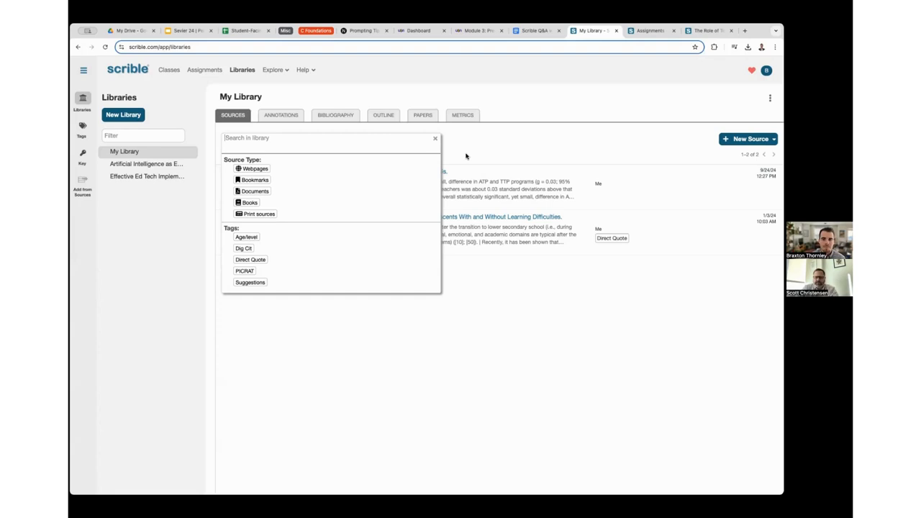
pyautogui.moveTo(486, 135)
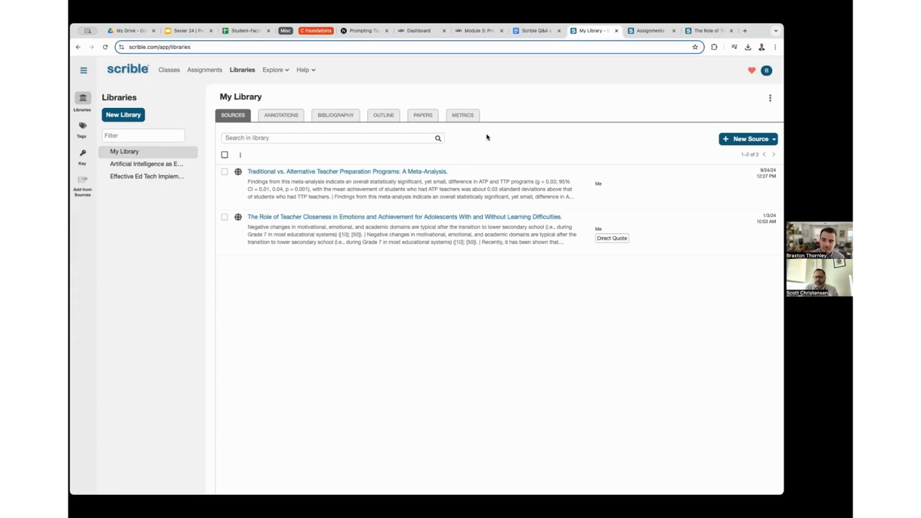
pyautogui.moveTo(486, 134)
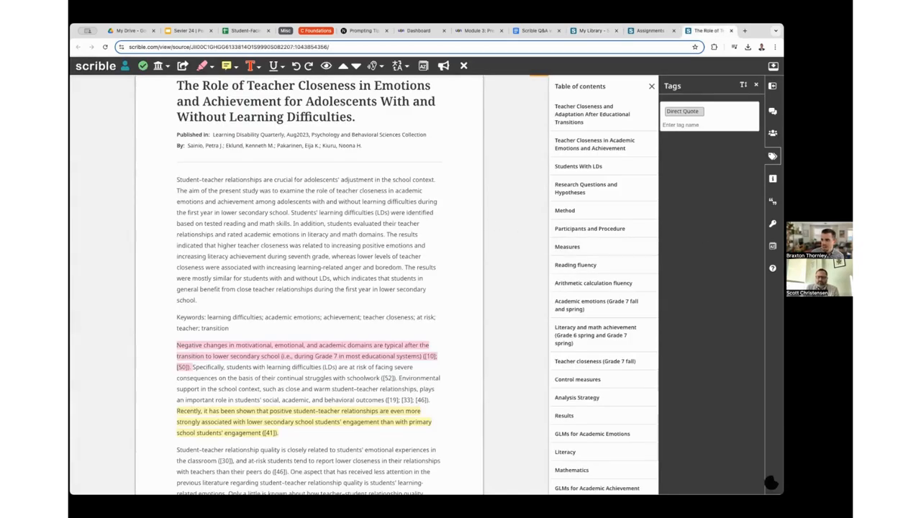
pyautogui.moveTo(771, 133)
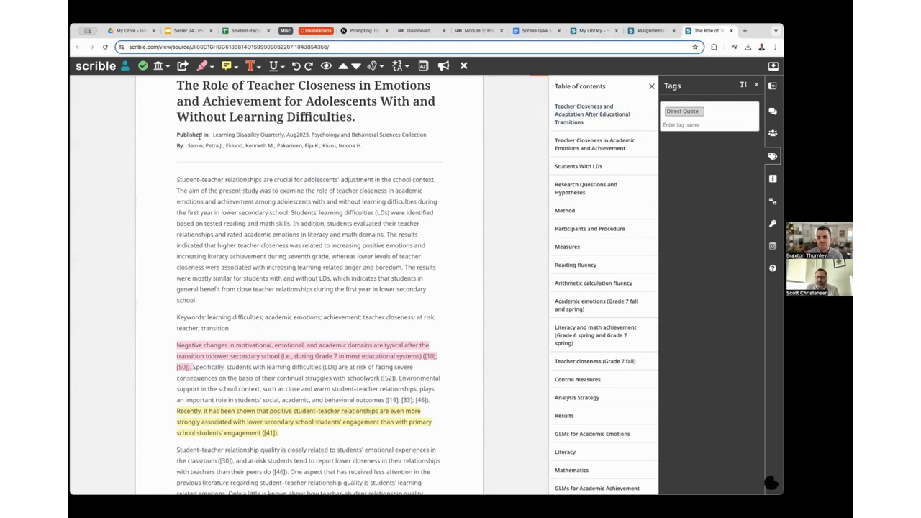
pyautogui.moveTo(146, 243)
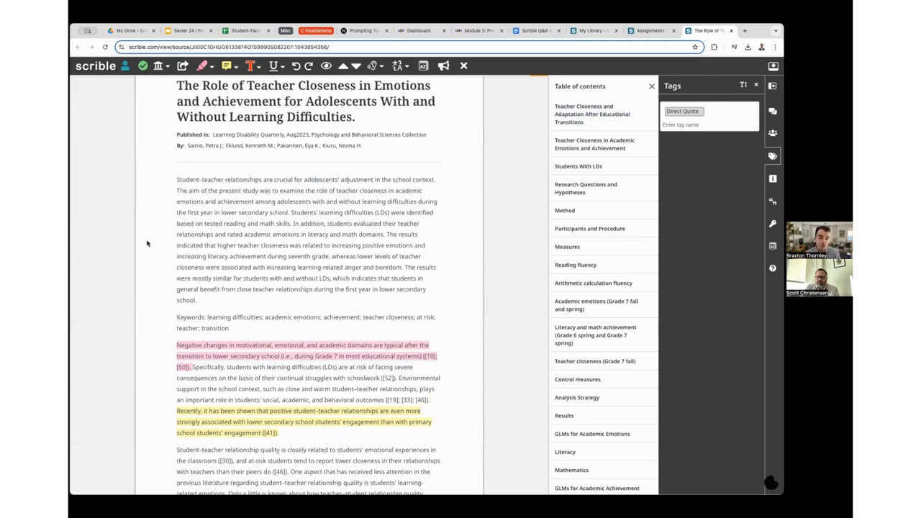
pyautogui.moveTo(253, 228)
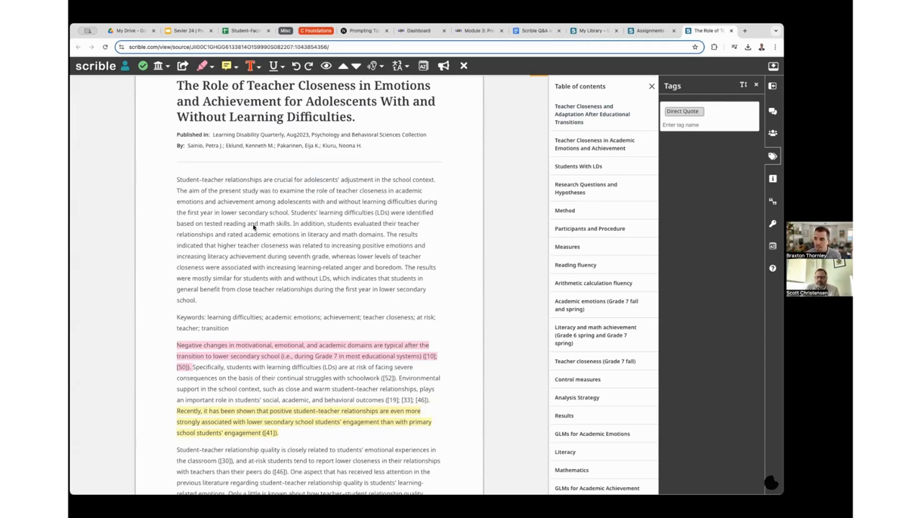
pyautogui.moveTo(592, 31)
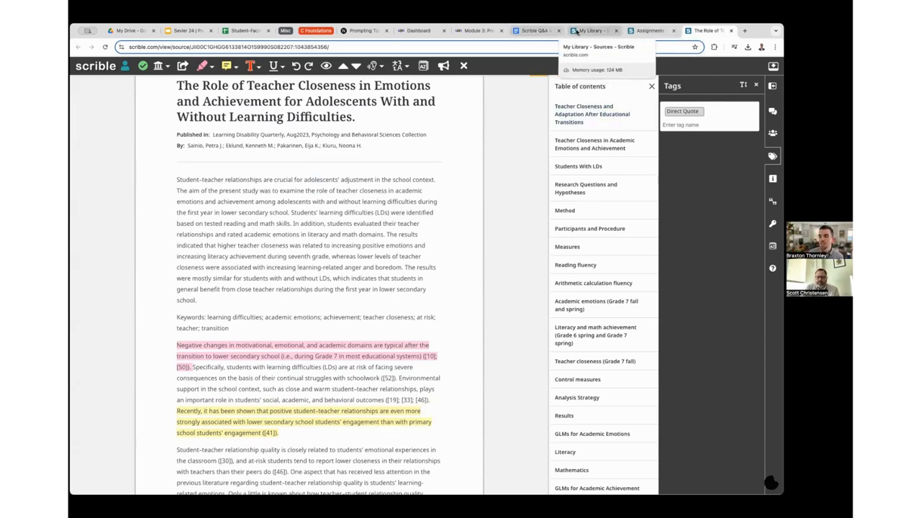
# - Leave the article reader for the My Library tab
pyautogui.click(590, 30)
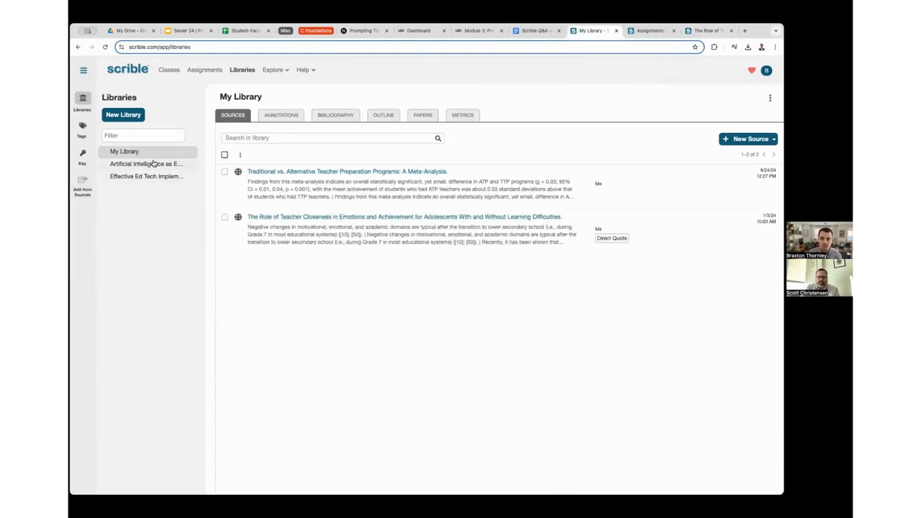
pyautogui.moveTo(146, 163)
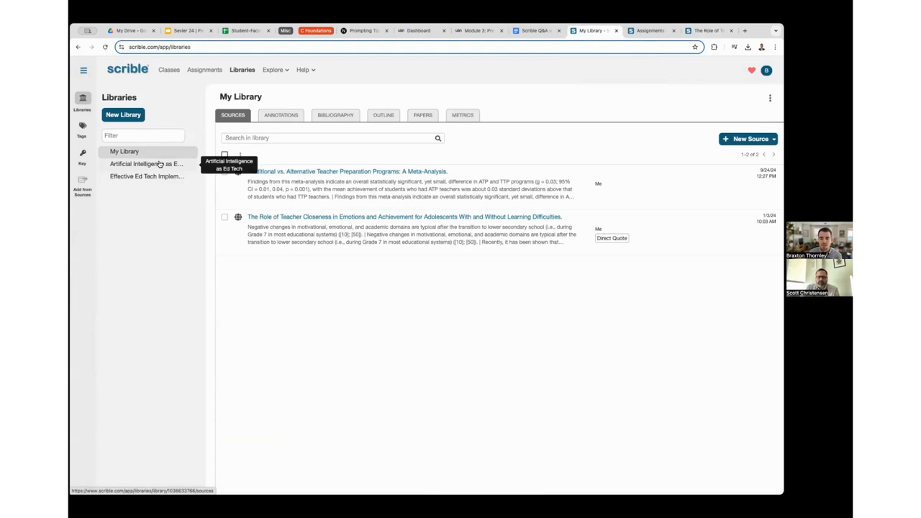
pyautogui.click(143, 164)
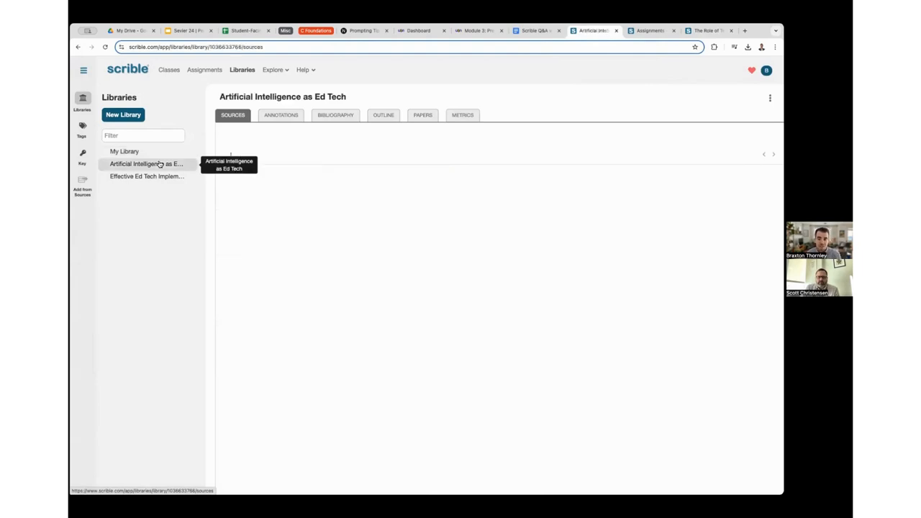
pyautogui.click(146, 164)
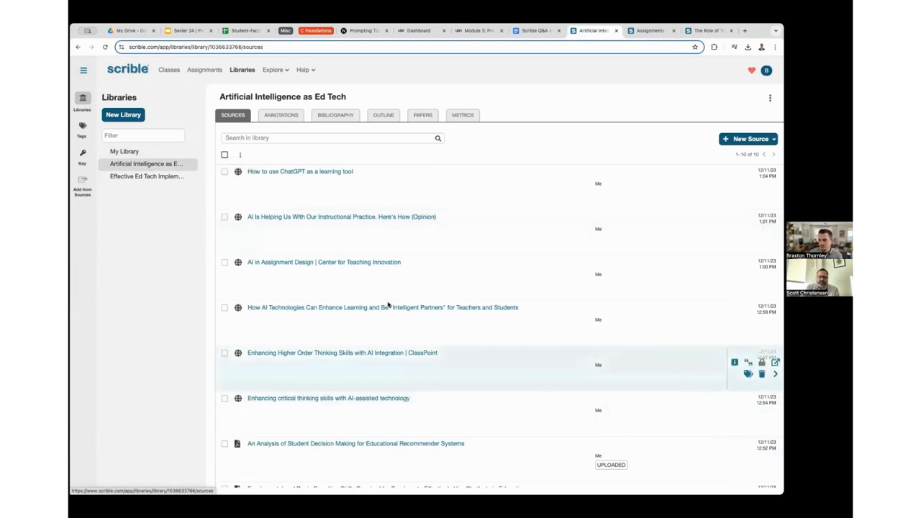
pyautogui.moveTo(582, 195)
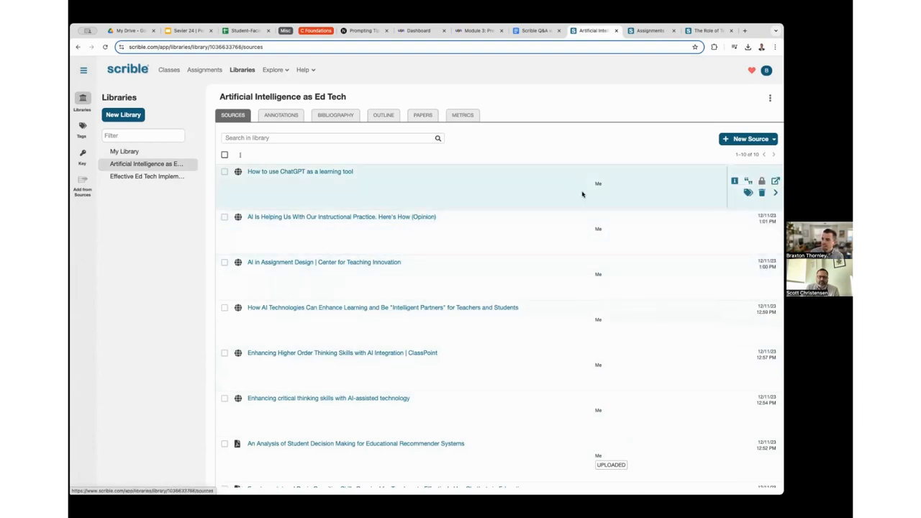
pyautogui.moveTo(601, 192)
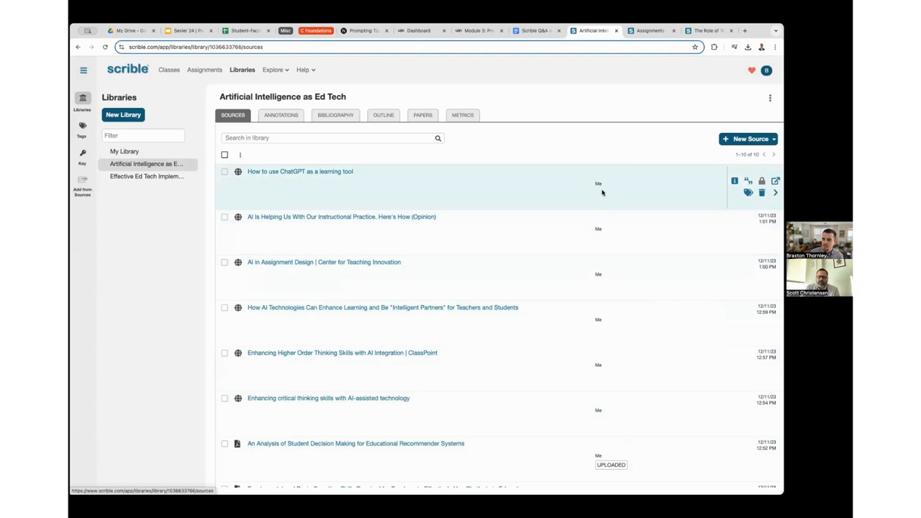
pyautogui.moveTo(609, 194)
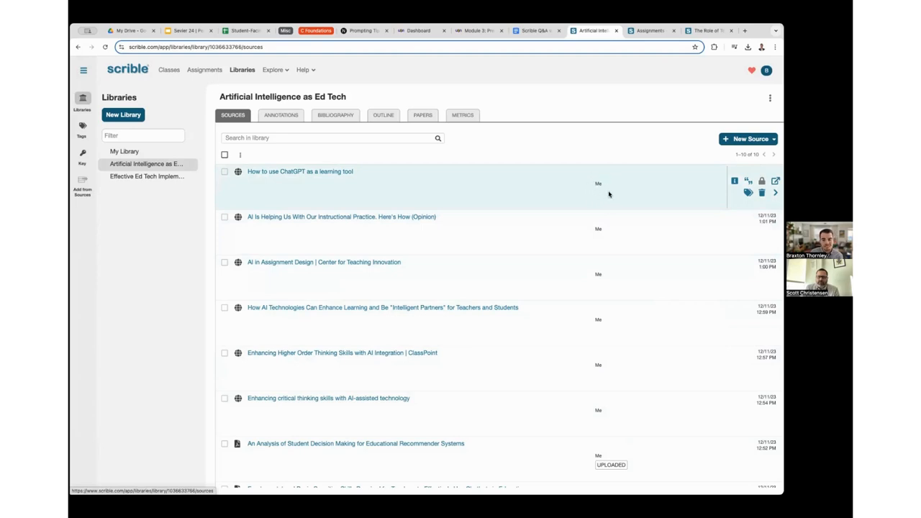
pyautogui.moveTo(601, 229)
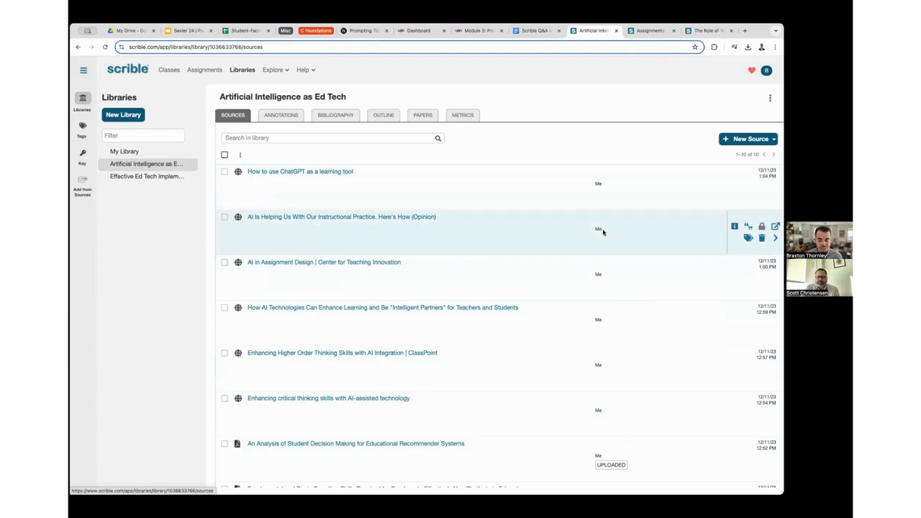
pyautogui.moveTo(597, 167)
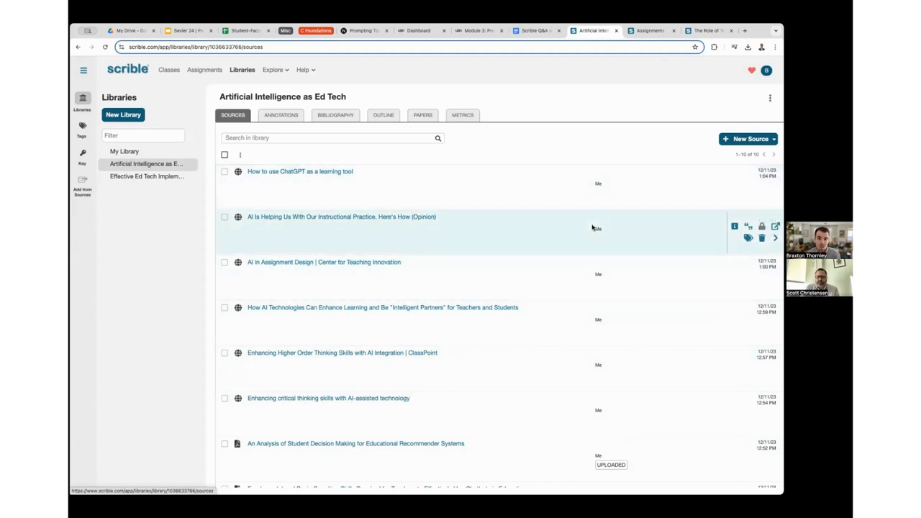
pyautogui.moveTo(595, 183)
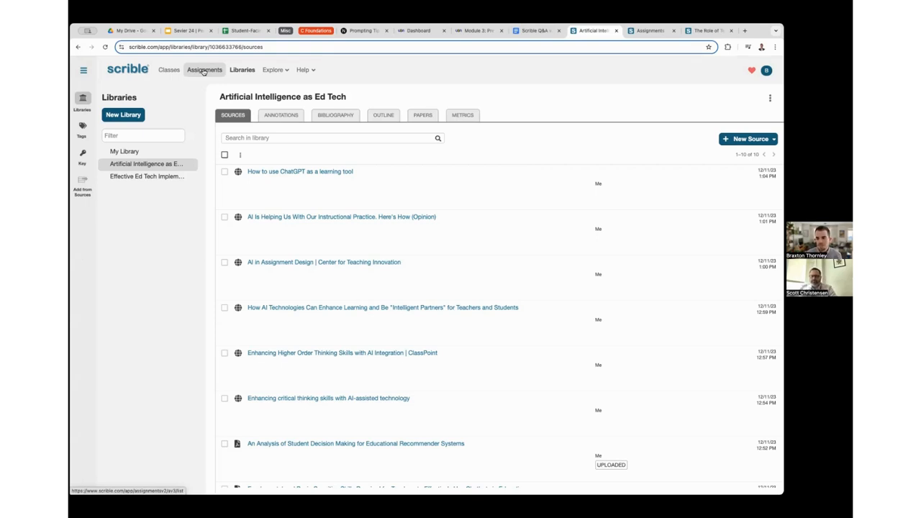
# - Open Sample Research Project's Student Progress tab showing curated and cited source counts
pyautogui.click(205, 69)
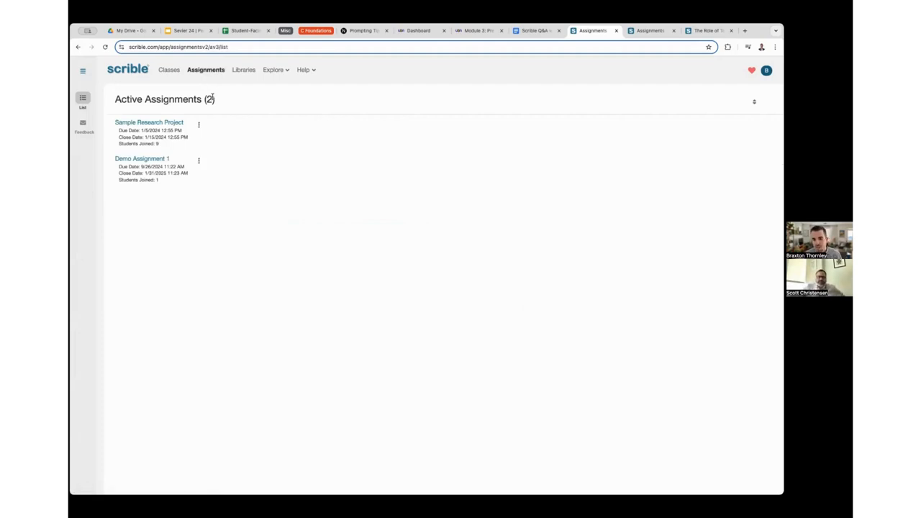
pyautogui.moveTo(208, 85)
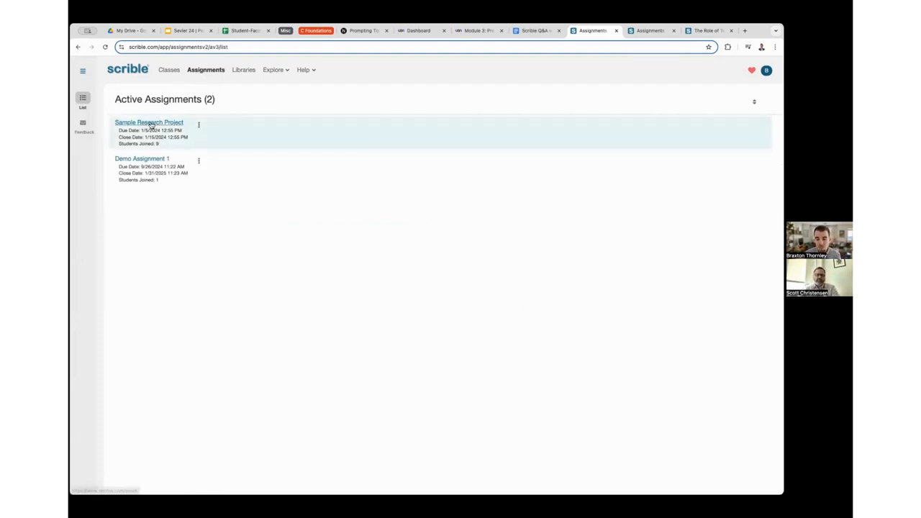
pyautogui.click(149, 122)
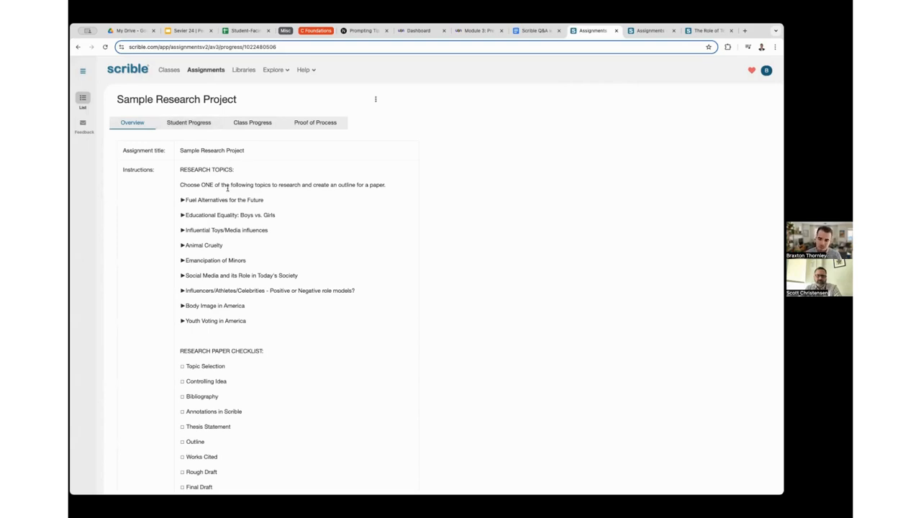
pyautogui.scroll(-3)
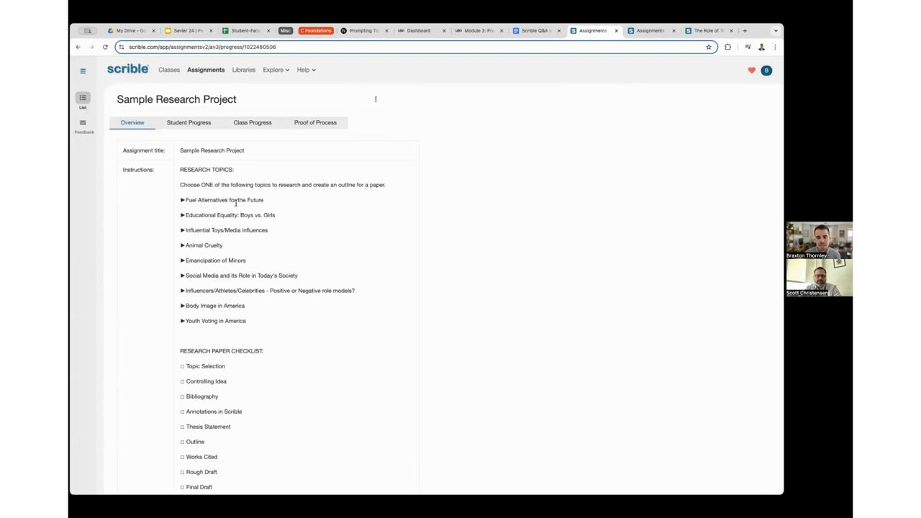
pyautogui.click(188, 122)
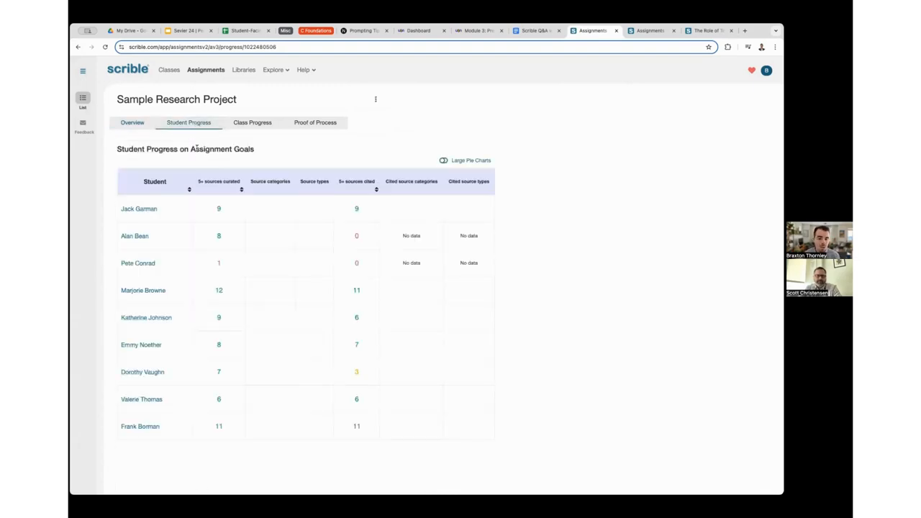
pyautogui.click(443, 160)
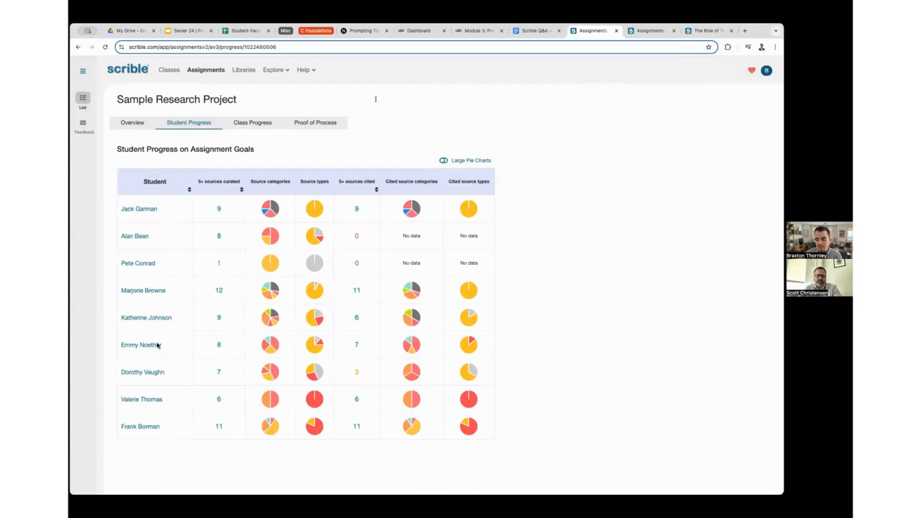
pyautogui.moveTo(161, 252)
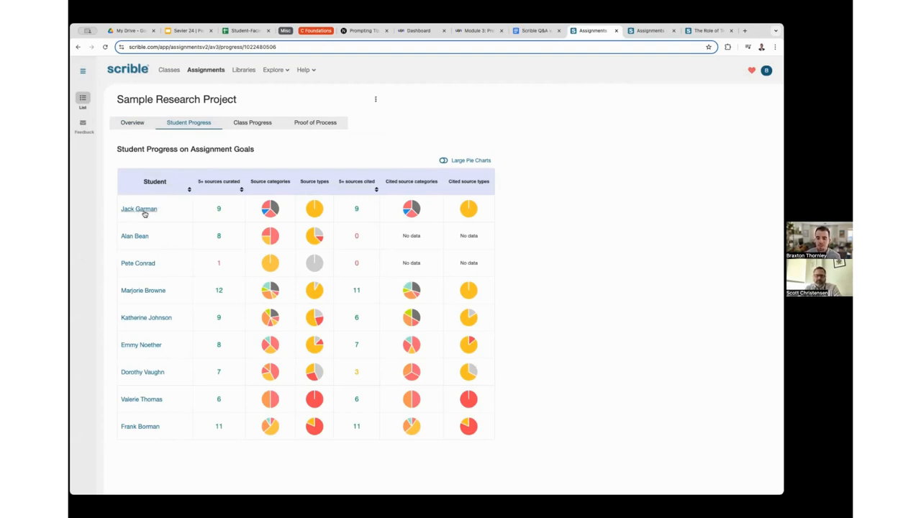
pyautogui.moveTo(226, 217)
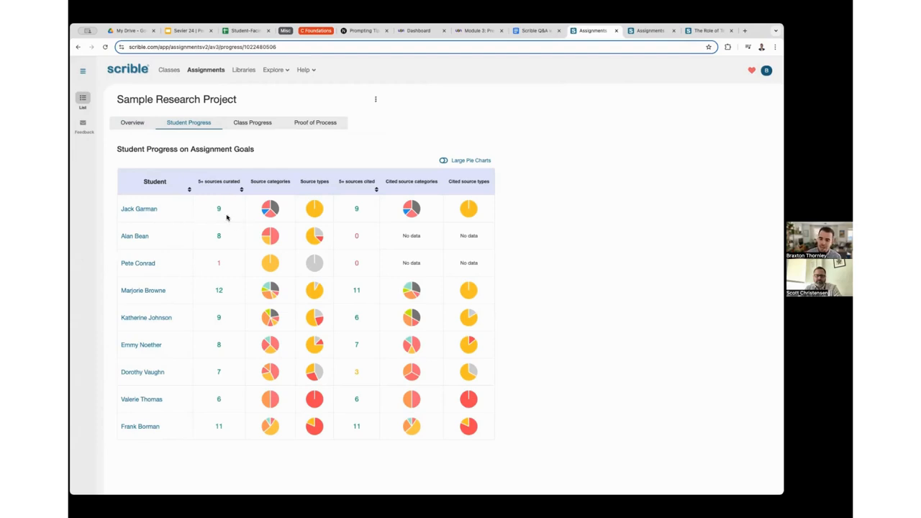
pyautogui.moveTo(219, 209)
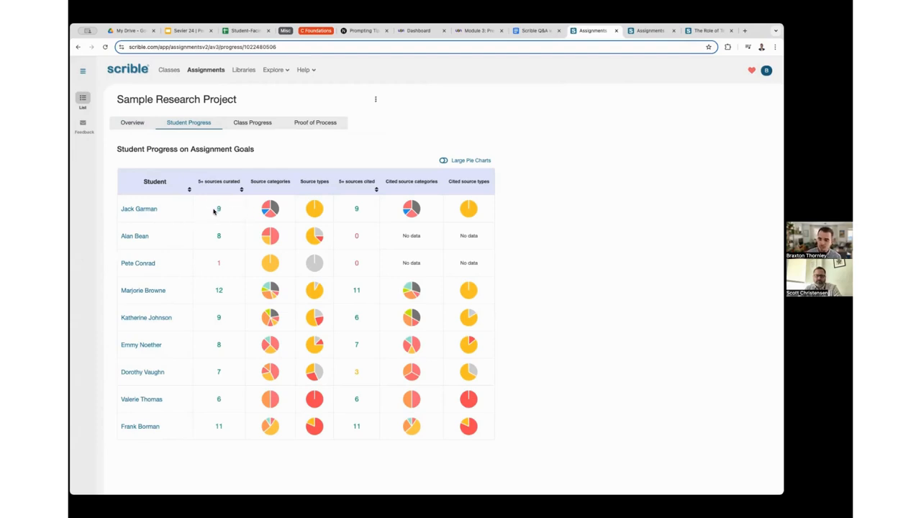
pyautogui.moveTo(231, 205)
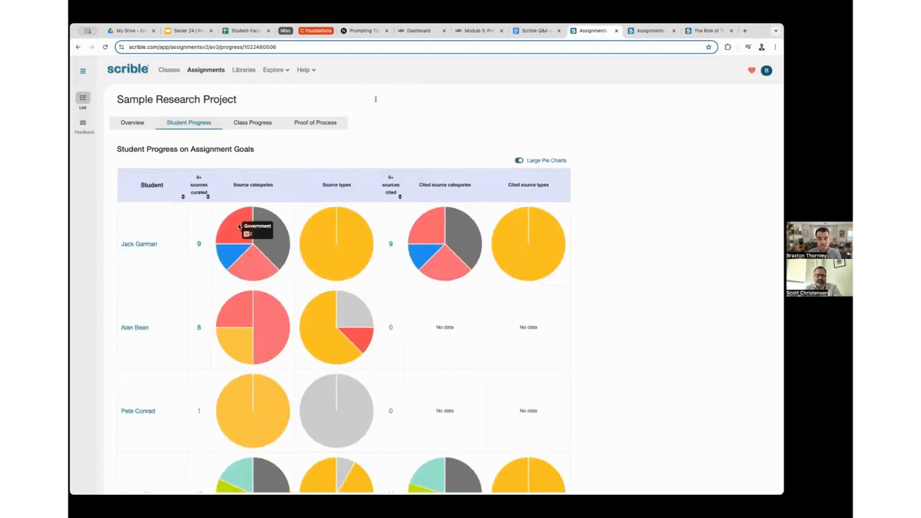
pyautogui.moveTo(241, 255)
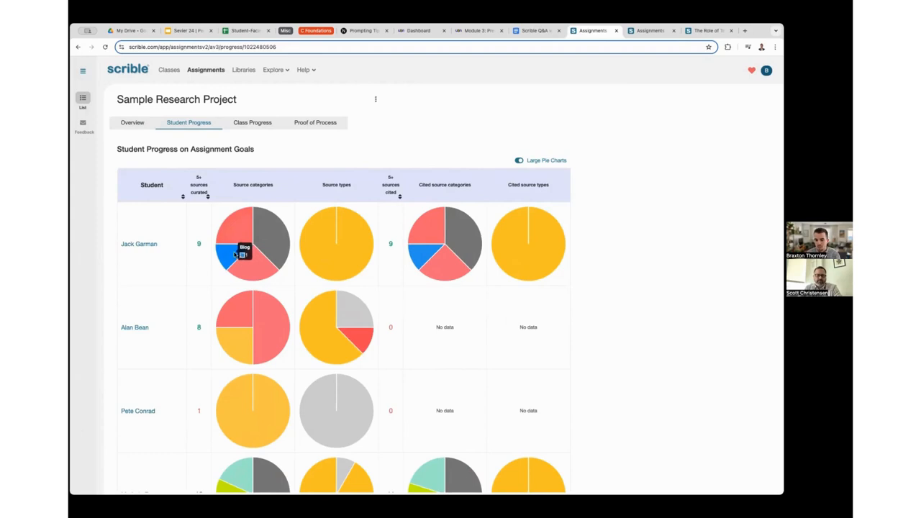
pyautogui.moveTo(263, 266)
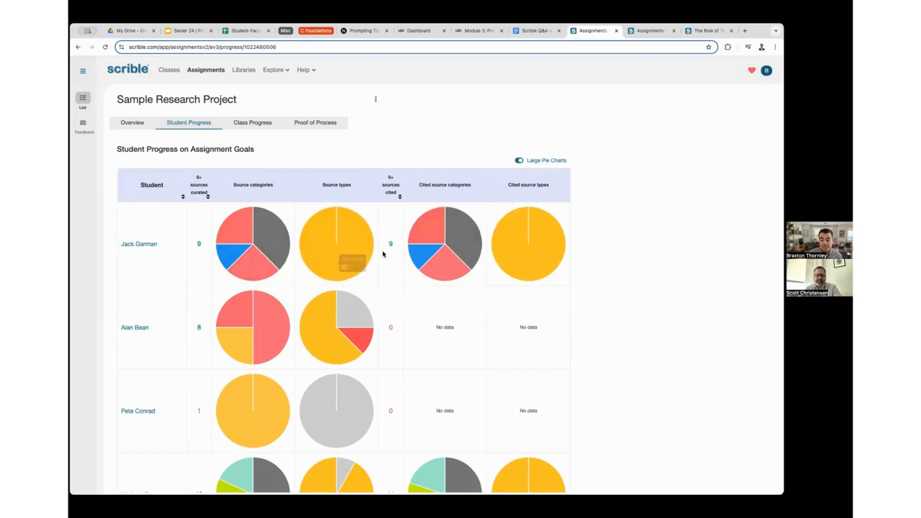
pyautogui.scroll(-3)
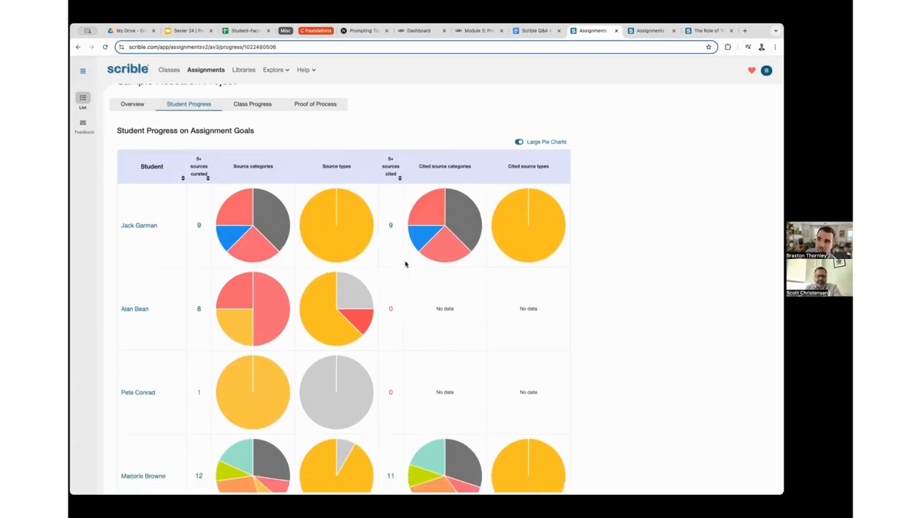
pyautogui.scroll(-3)
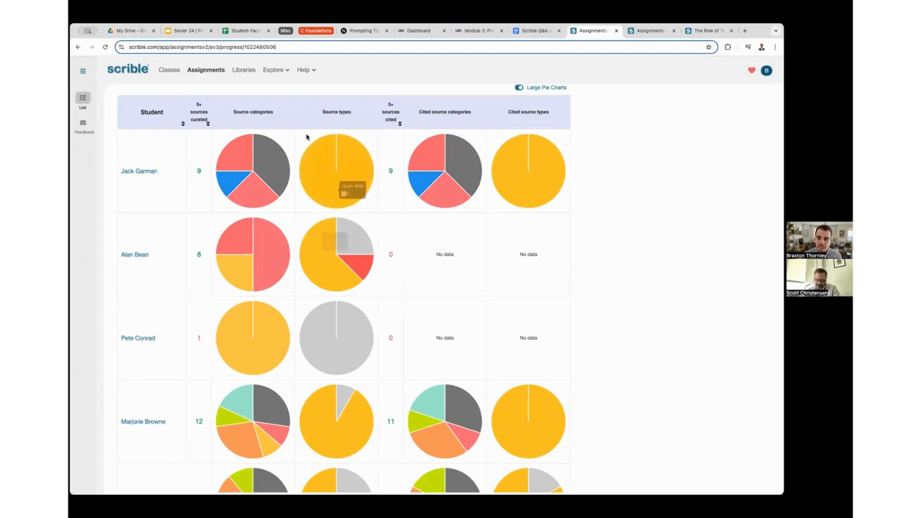
# - Open the 'Artificial Intelligence as Ed Tech' library from the Libraries page
pyautogui.click(242, 70)
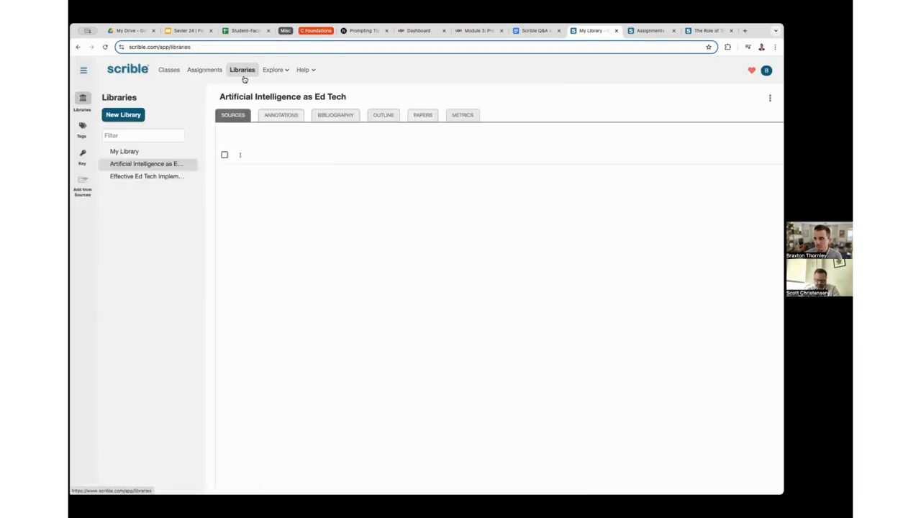
pyautogui.click(146, 164)
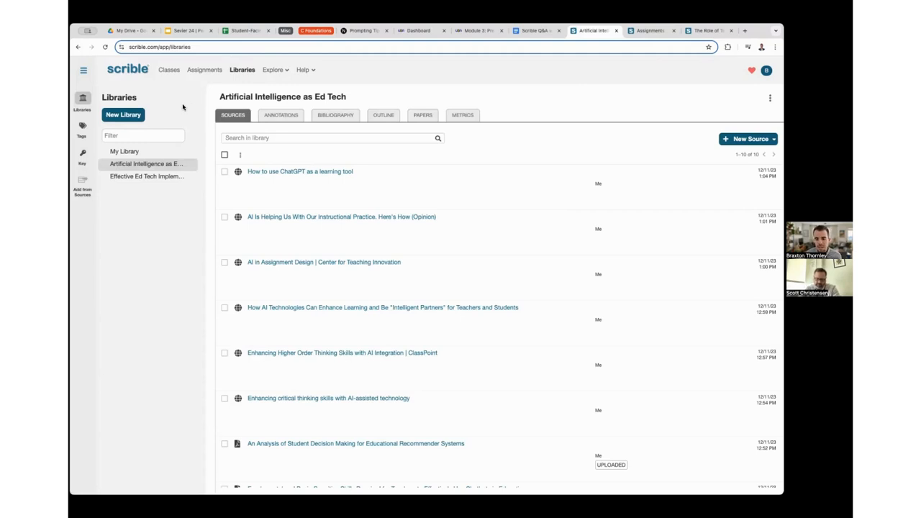
pyautogui.moveTo(189, 232)
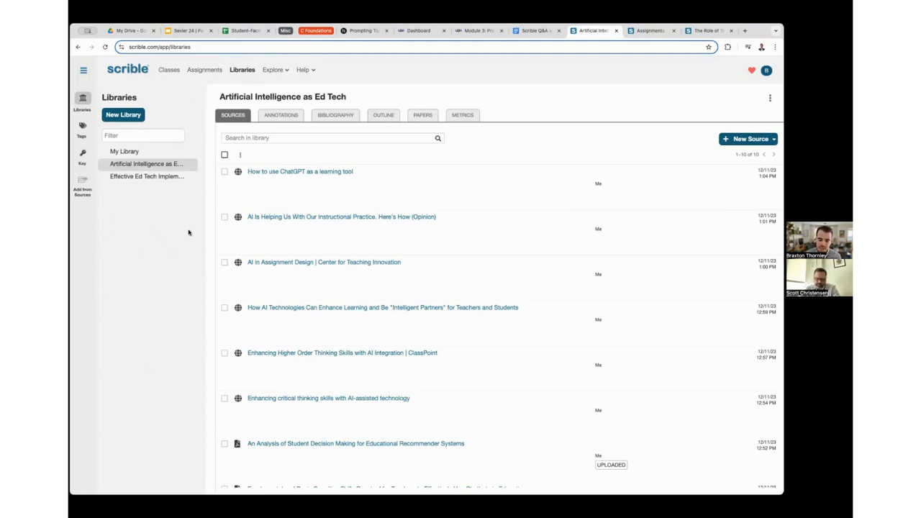
pyautogui.moveTo(134, 279)
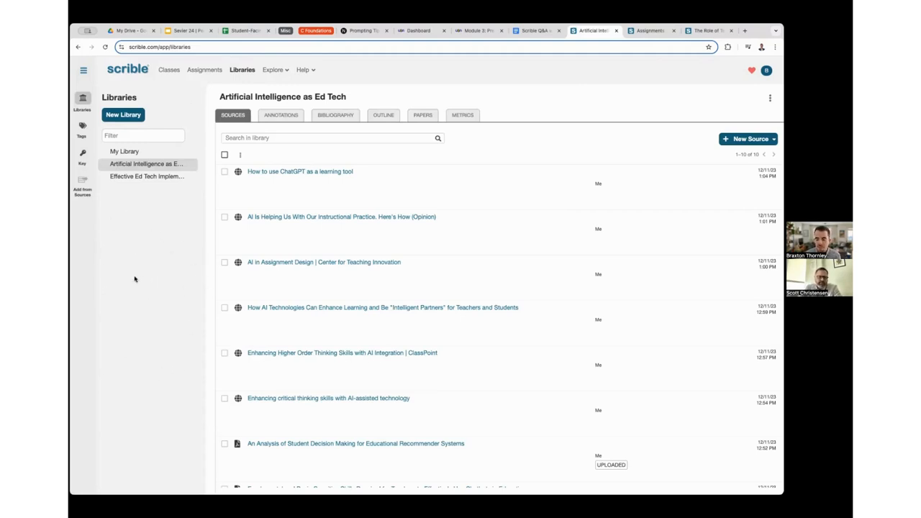
pyautogui.moveTo(444, 274)
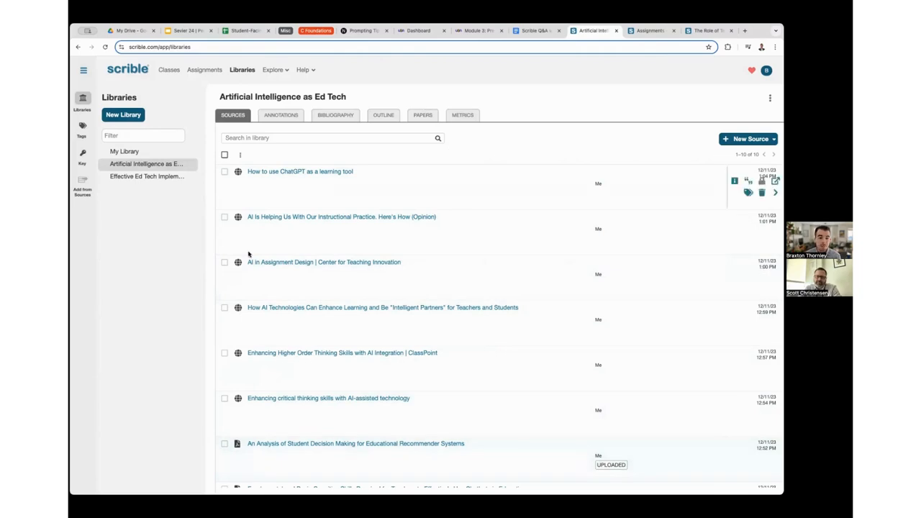
pyautogui.moveTo(536, 111)
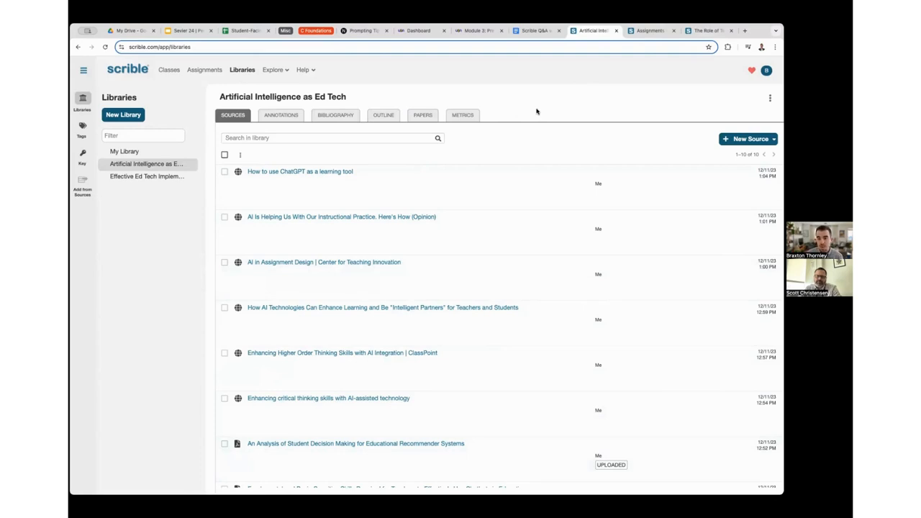
pyautogui.moveTo(375, 155)
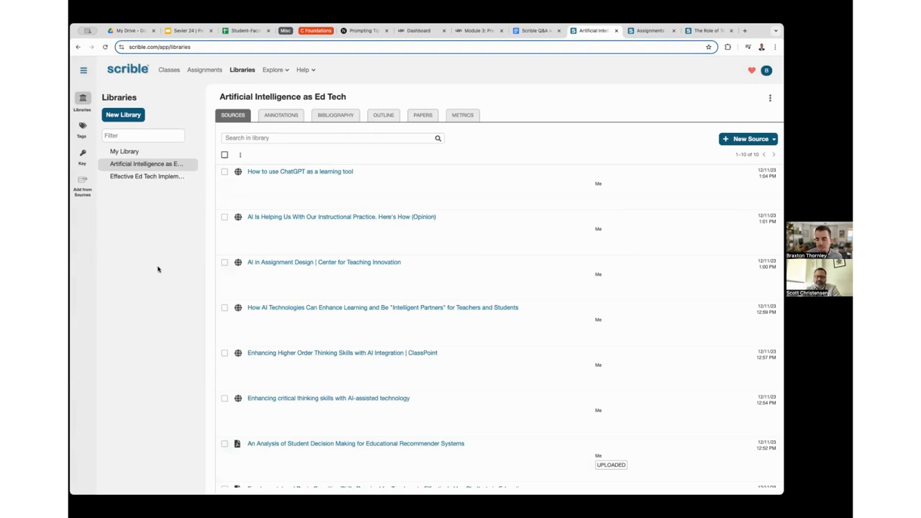
pyautogui.moveTo(117, 243)
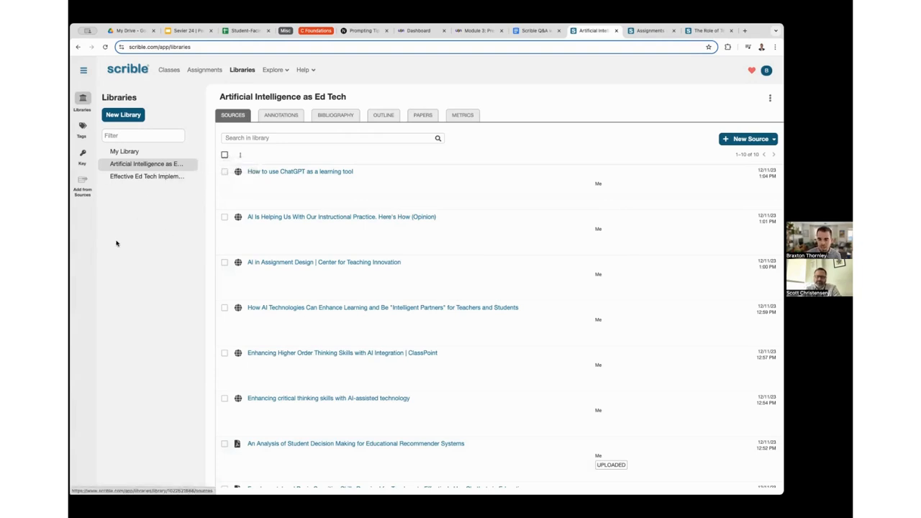
pyautogui.moveTo(133, 359)
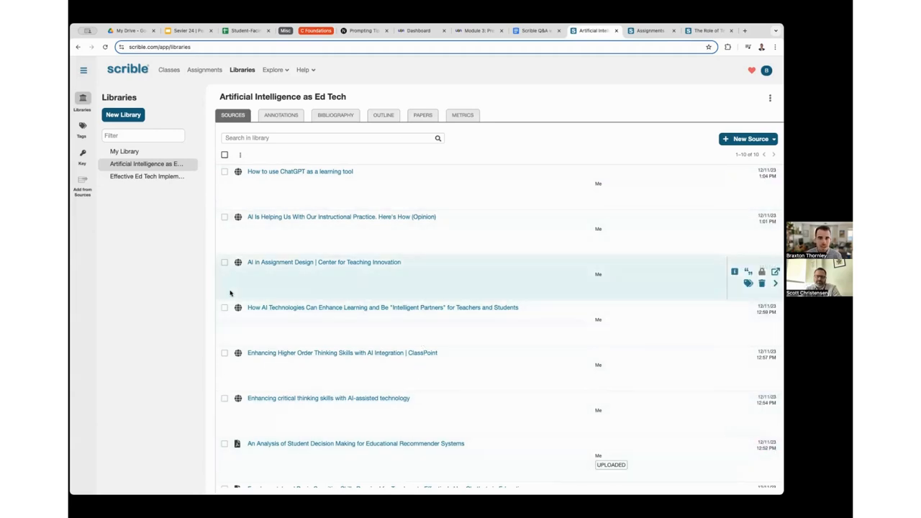
pyautogui.moveTo(173, 295)
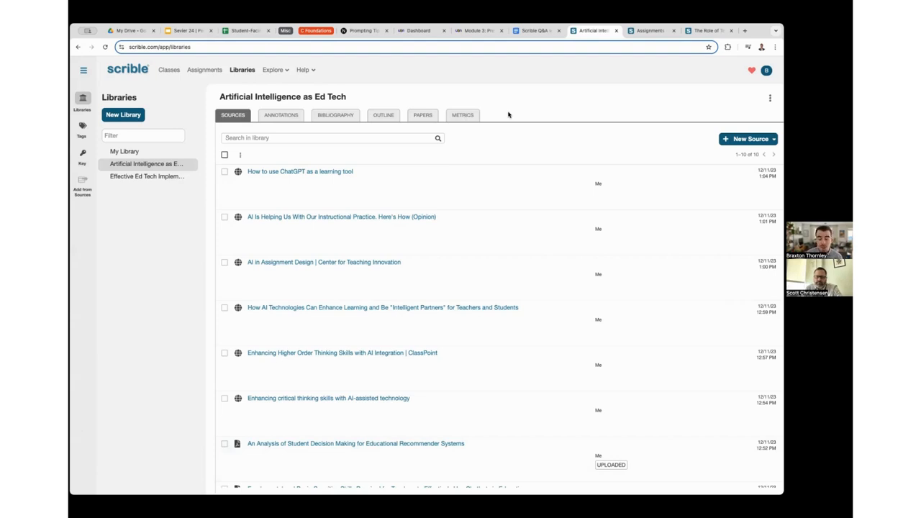
pyautogui.moveTo(283, 112)
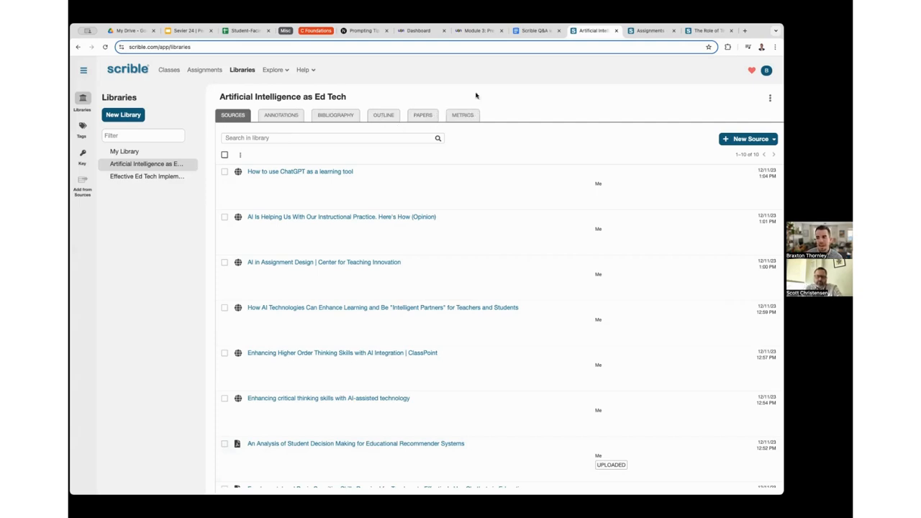
pyautogui.moveTo(467, 99)
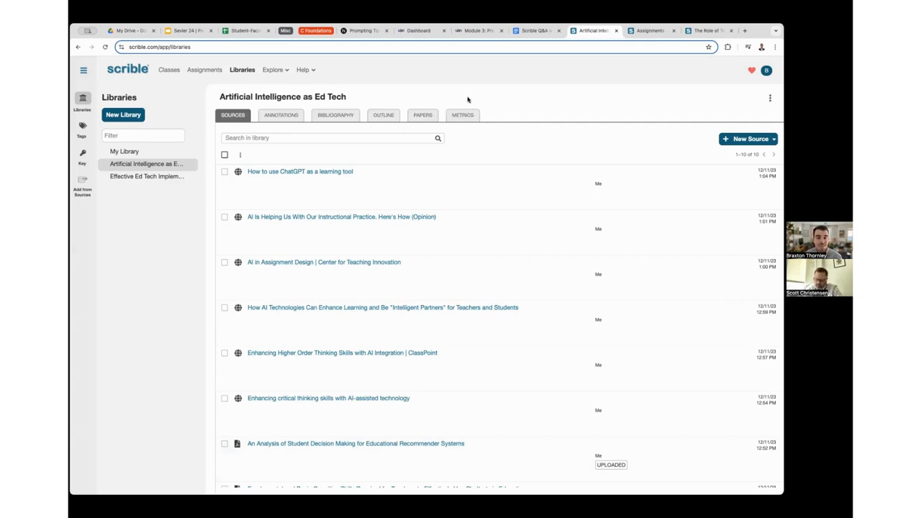